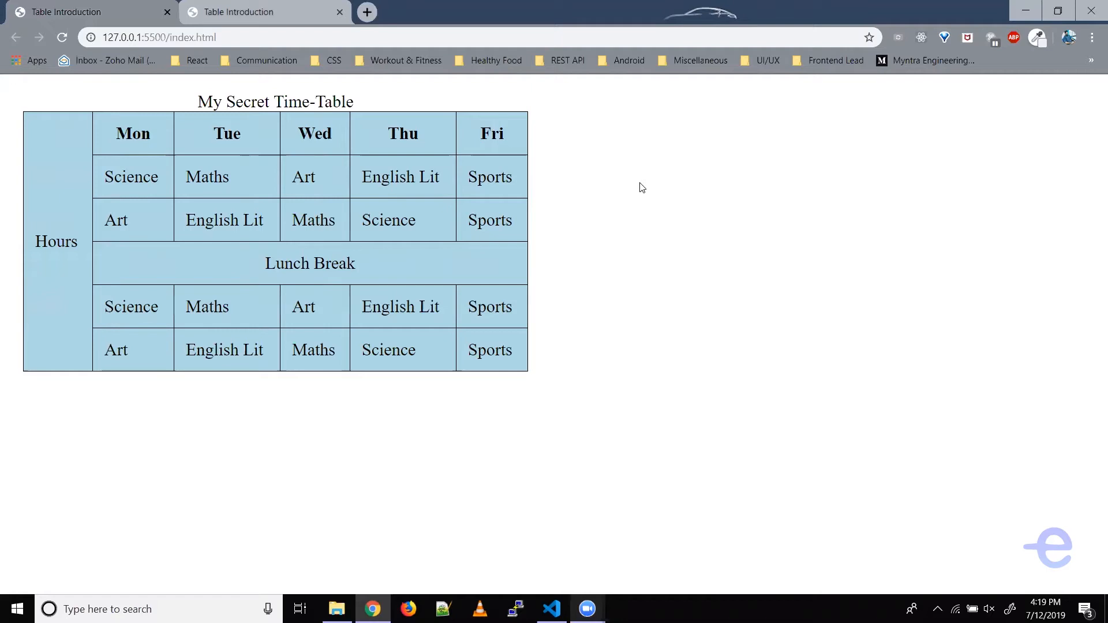
mouse_move(522, 227)
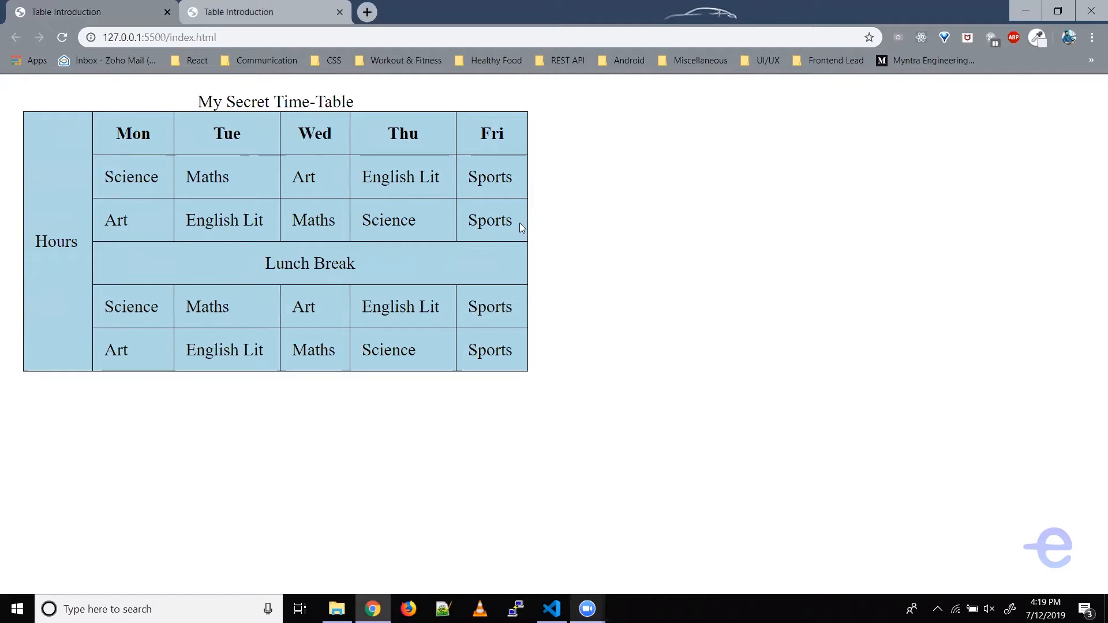
mouse_move(266, 264)
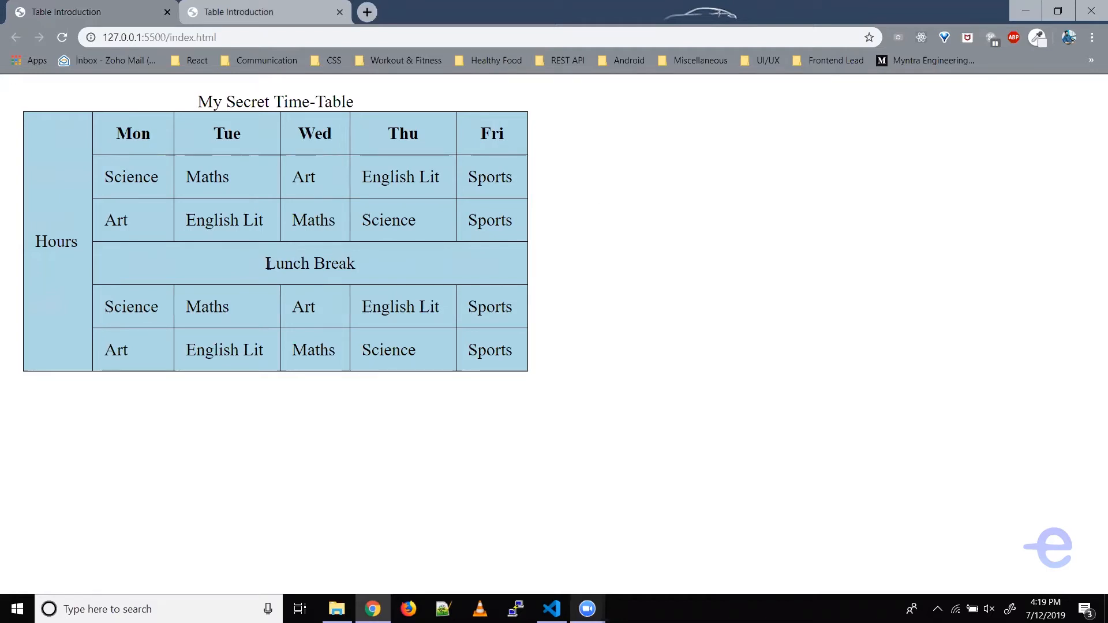
mouse_move(201, 265)
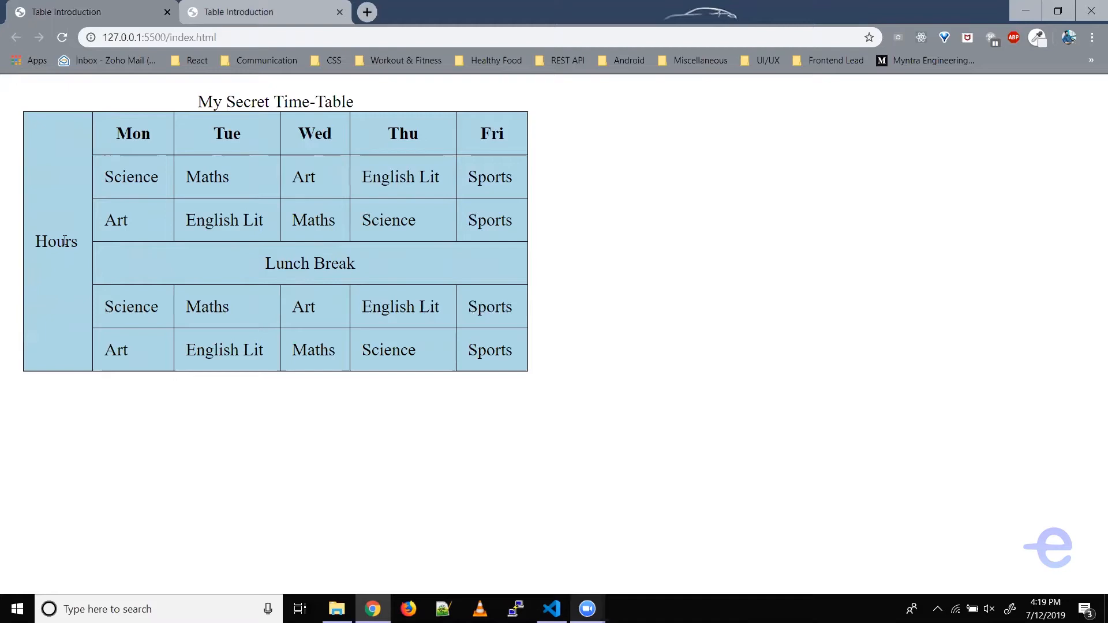
mouse_move(62, 154)
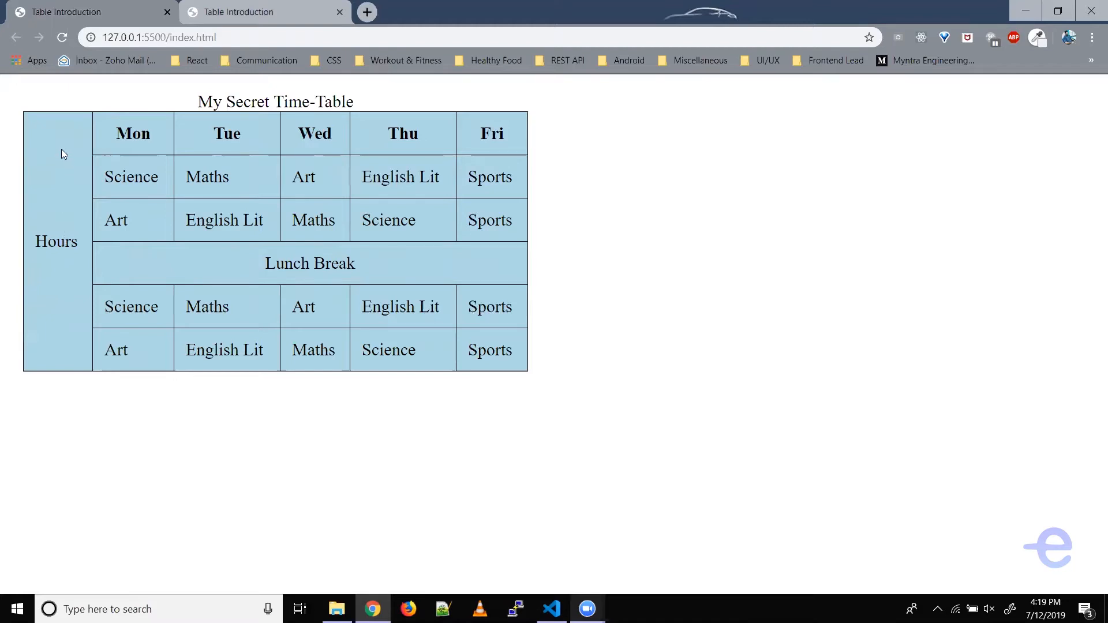
mouse_move(59, 249)
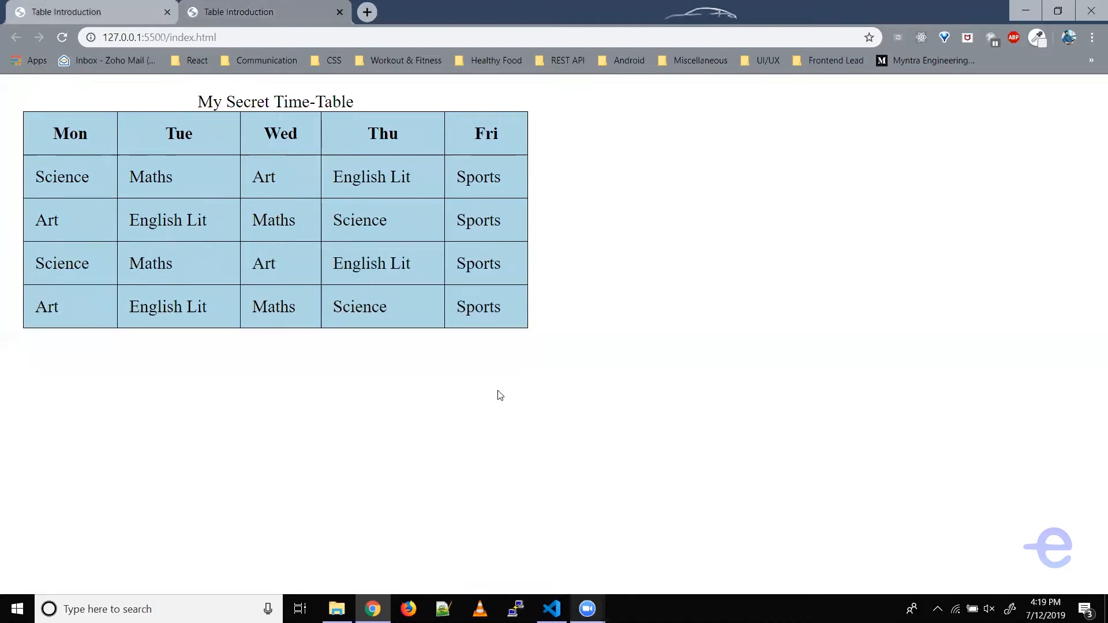
mouse_move(522, 512)
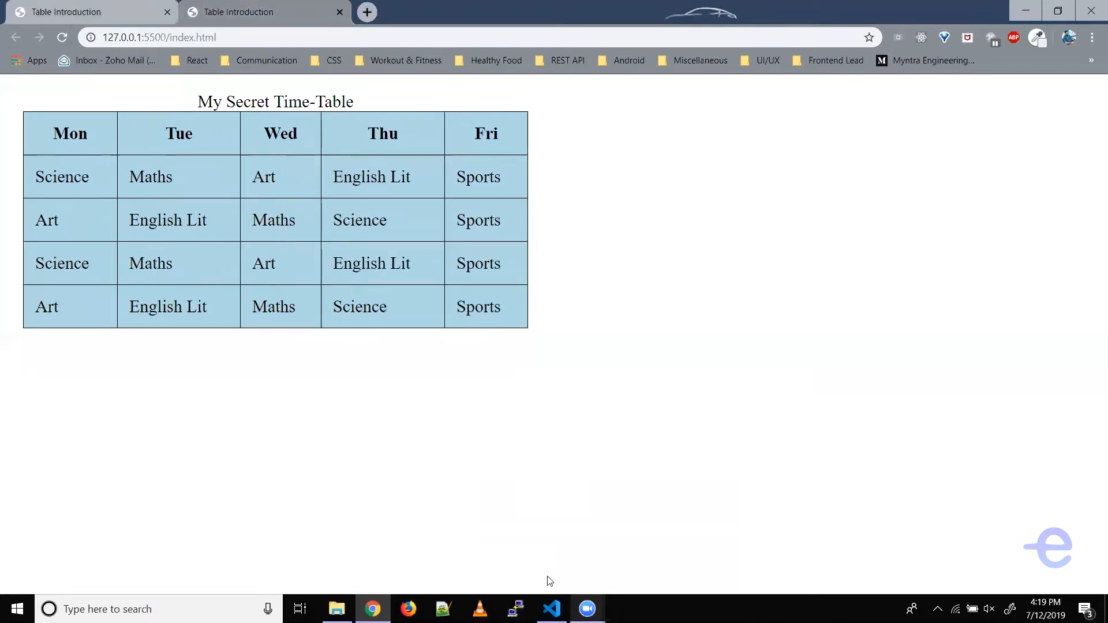
Show index.html in a half-width VS Code window beside the preview, scrolled to the lesson rows
click(551, 609)
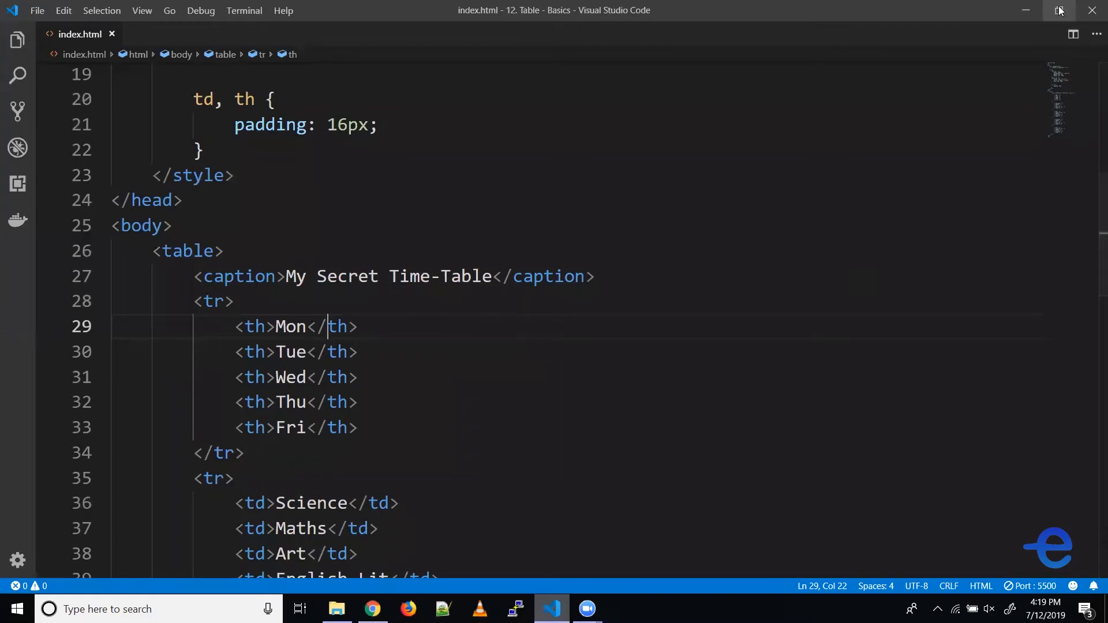
click(1058, 10)
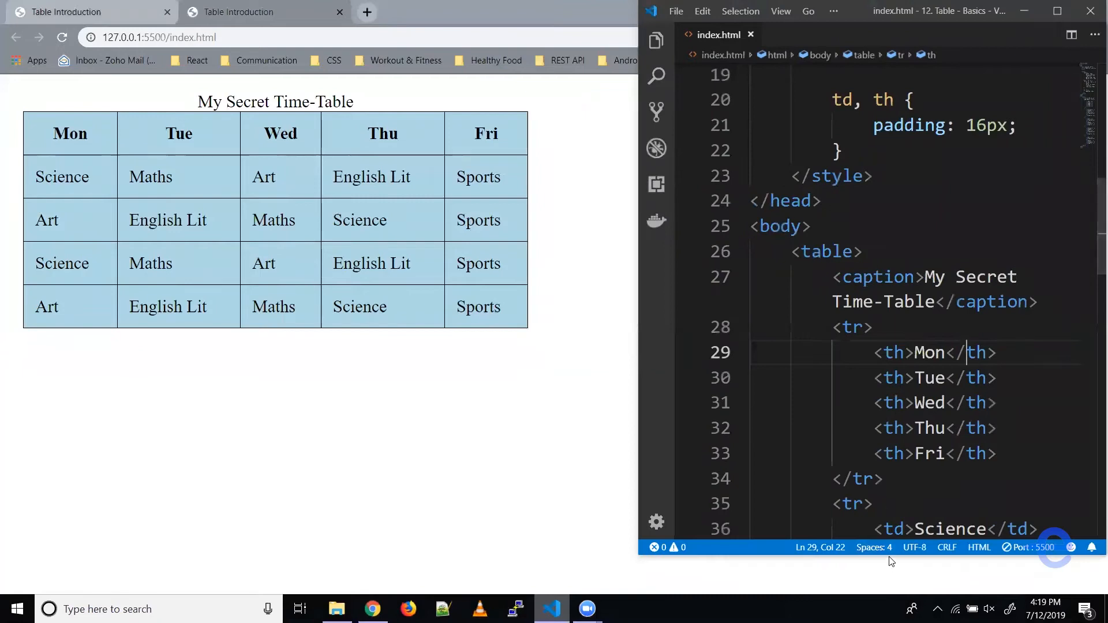
scroll(down, 3)
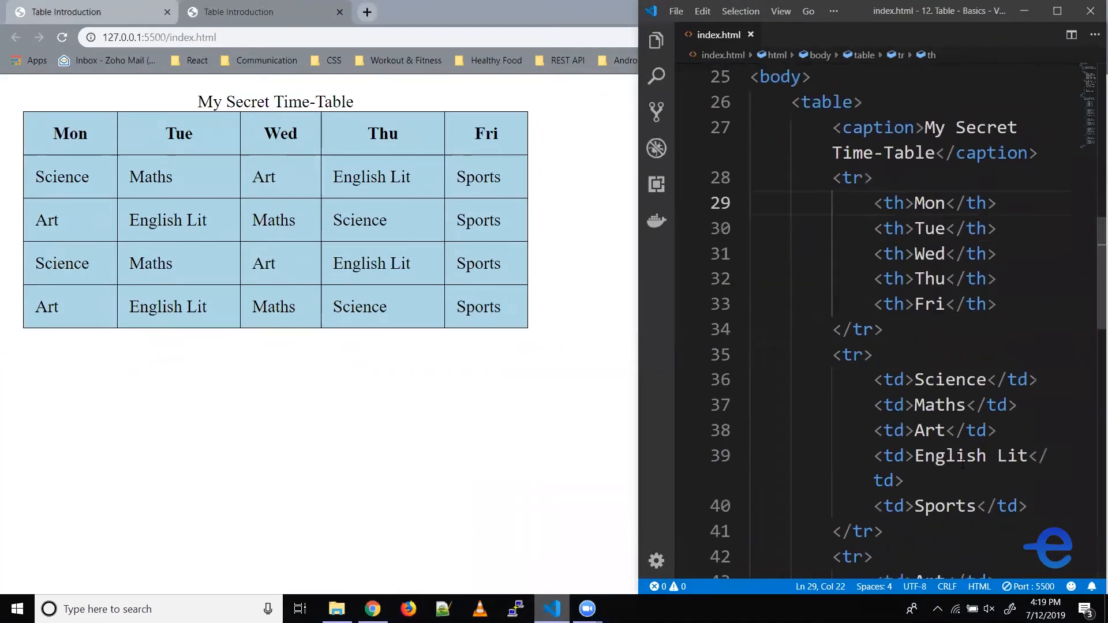
click(854, 354)
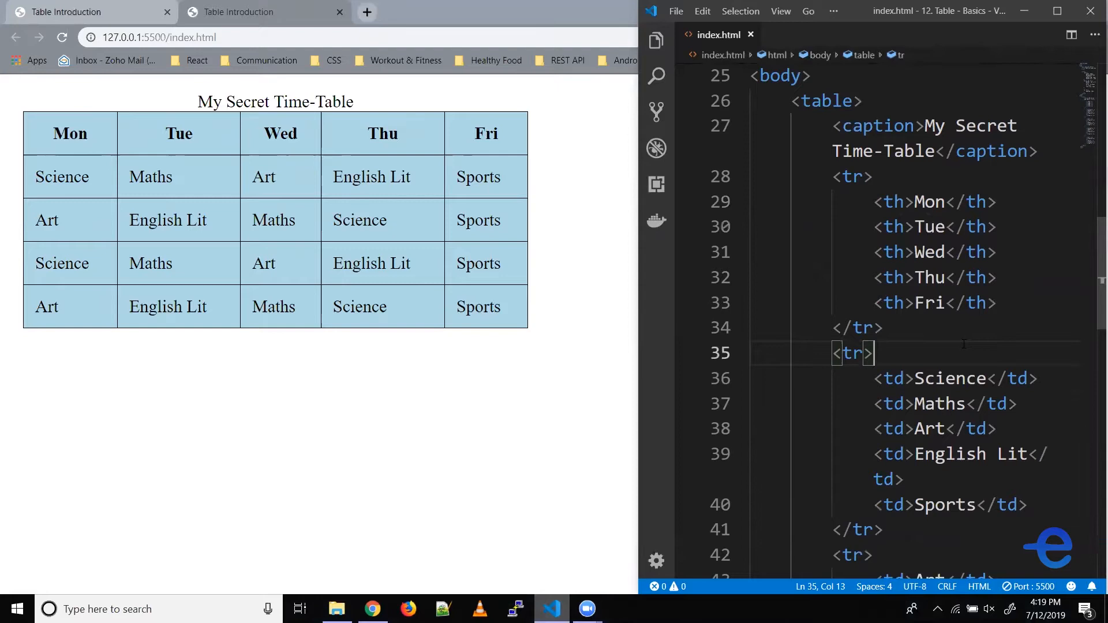
scroll(down, 3)
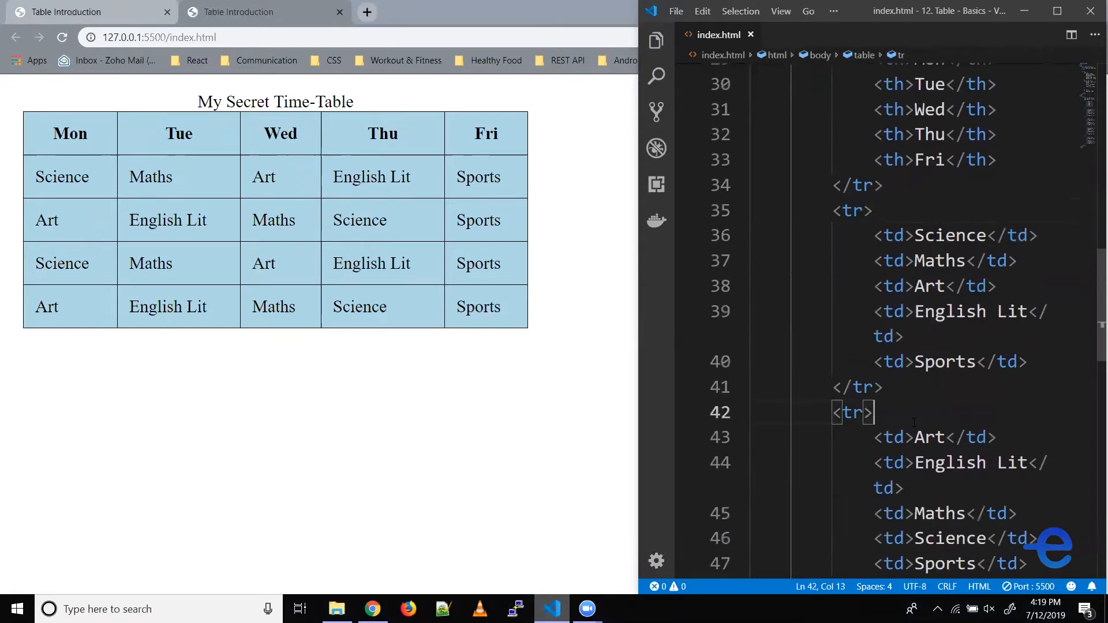
scroll(down, 3)
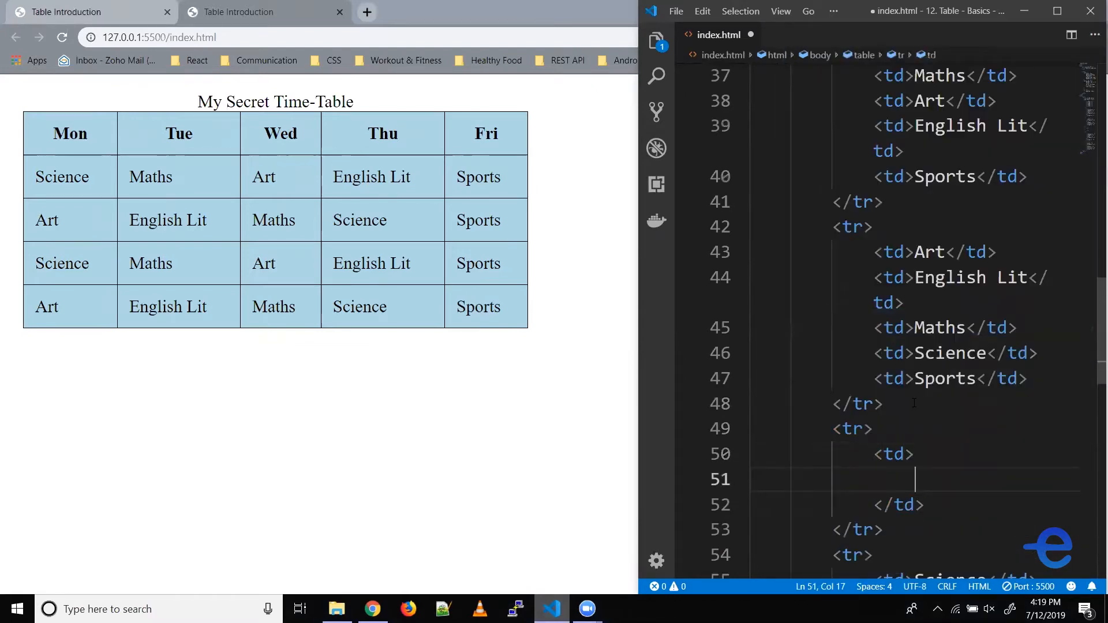
Type 'Lunch Break' into the new row's cell and save so the preview updates
text(Lunch B)
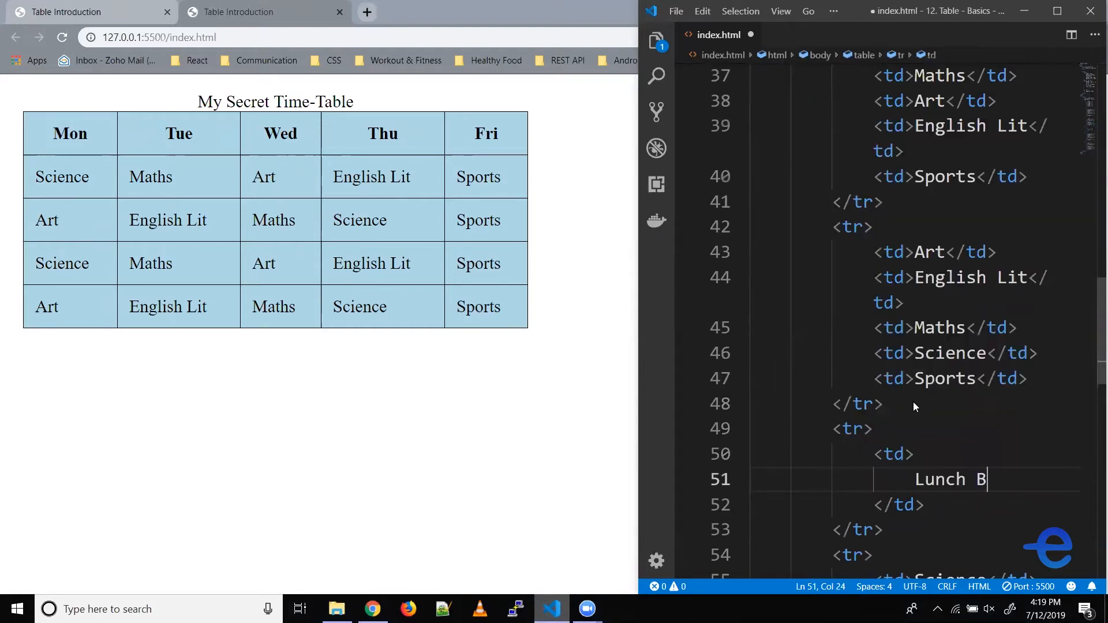
text(reak)
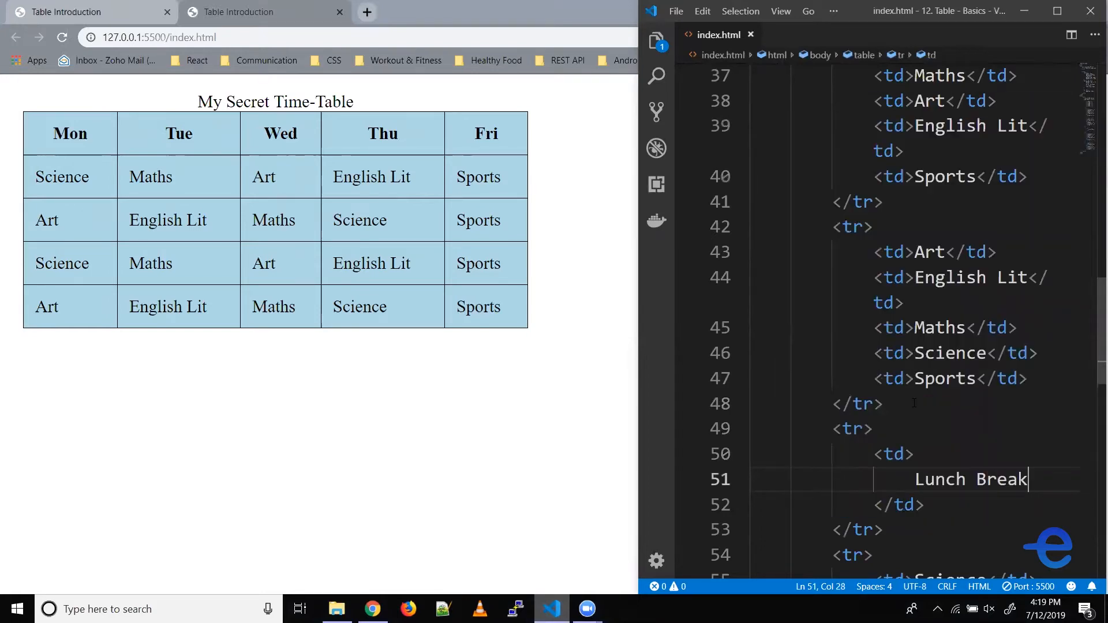
key(Ctrl+S)
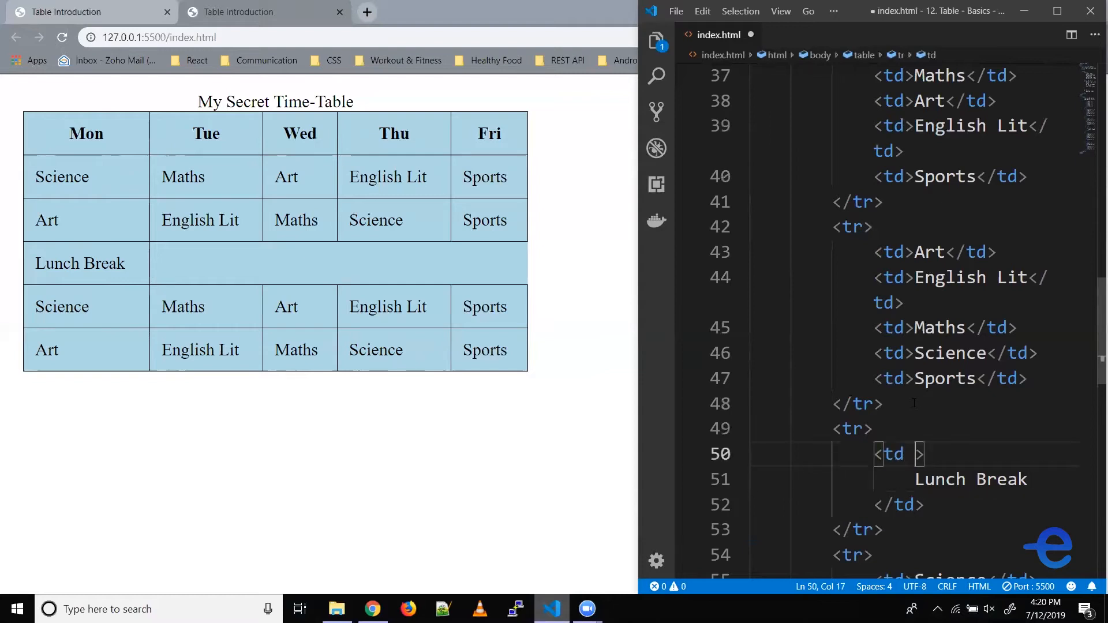
Give the Lunch Break cell colspan="5", correcting the mistyped value and stray letter
text(colspan="")
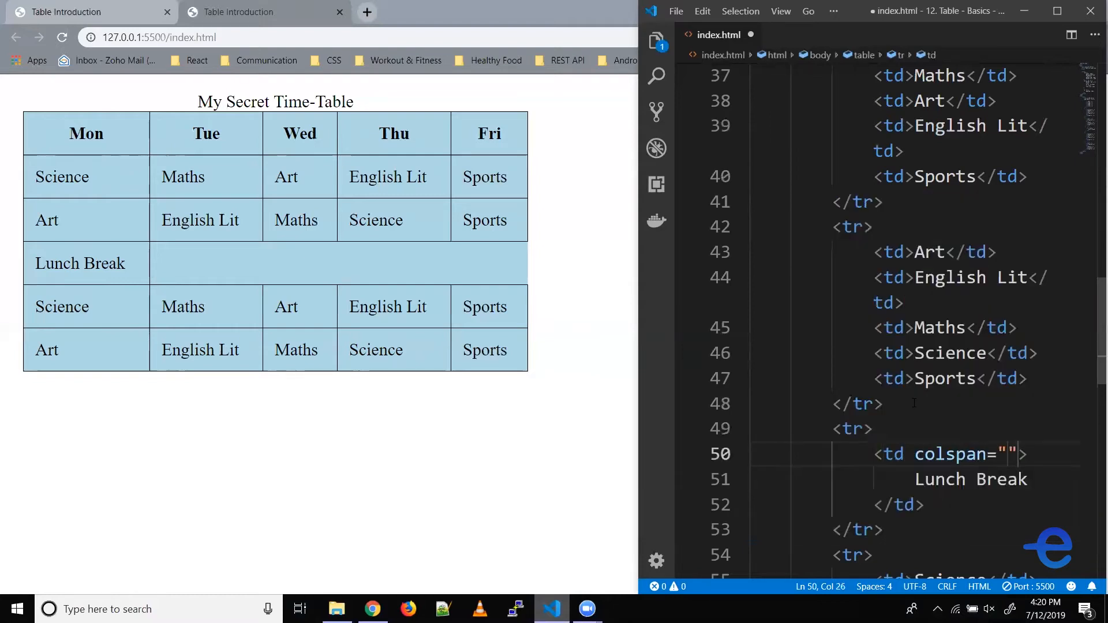
text(3)
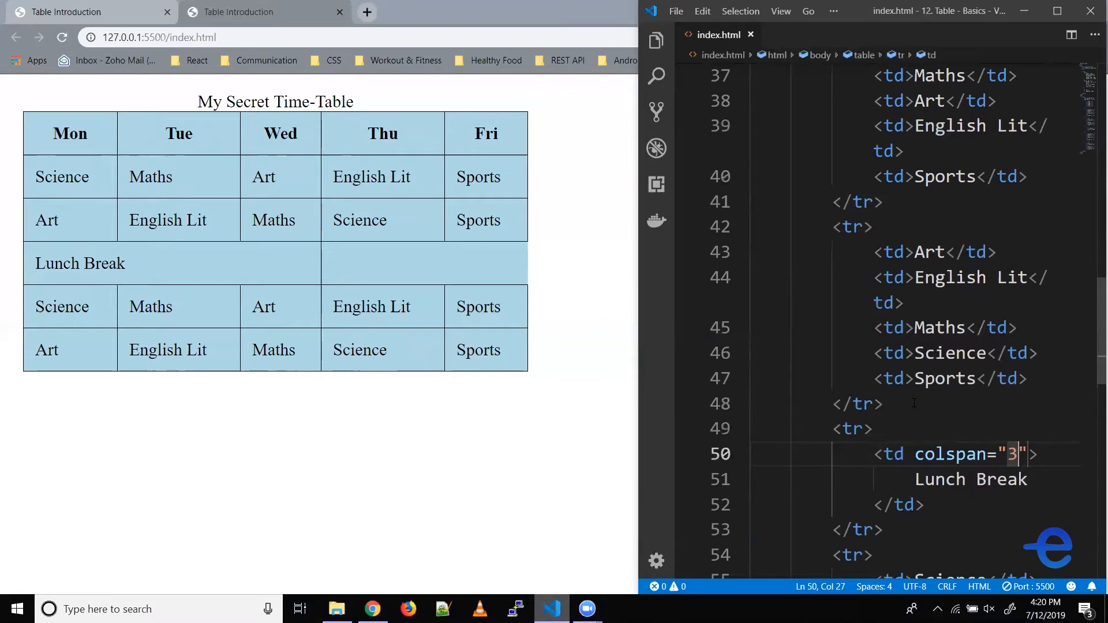
text(5)
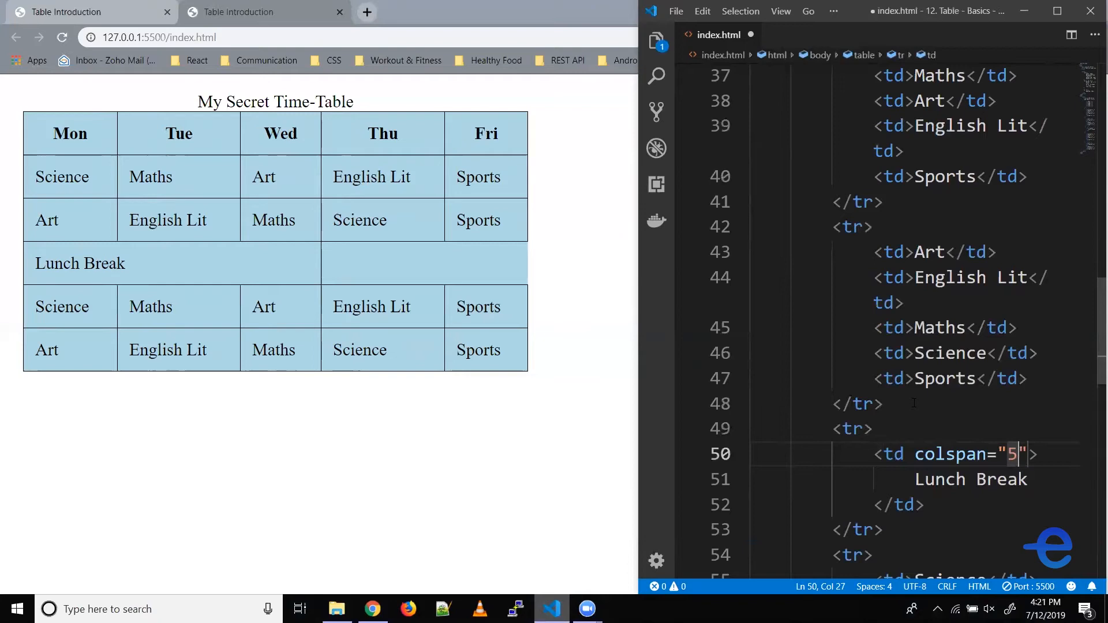
text(s)
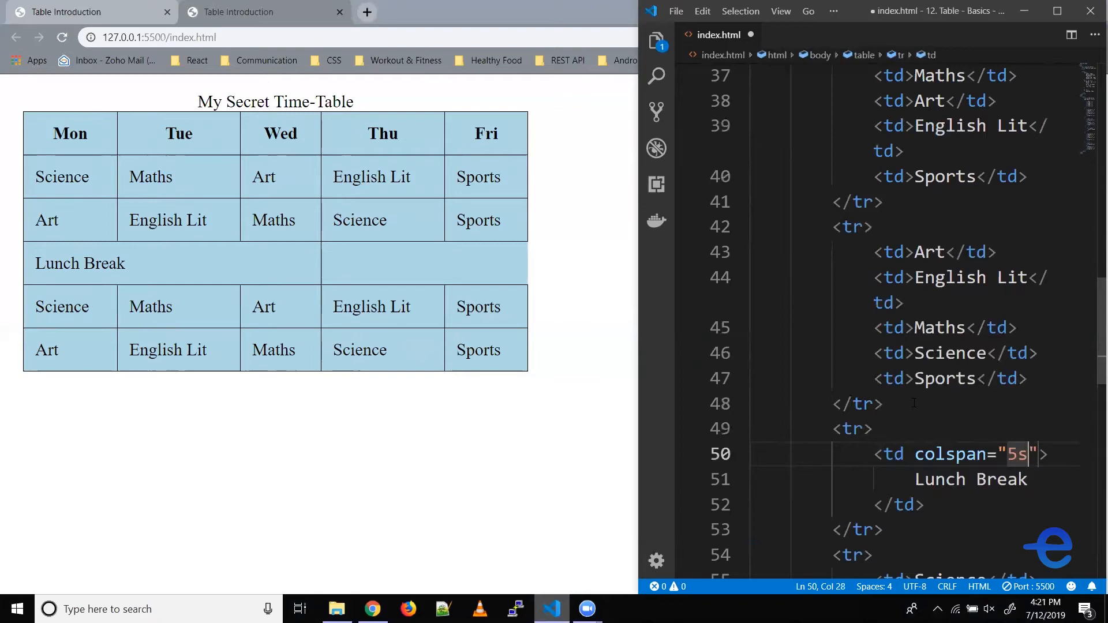
key(Backspace)
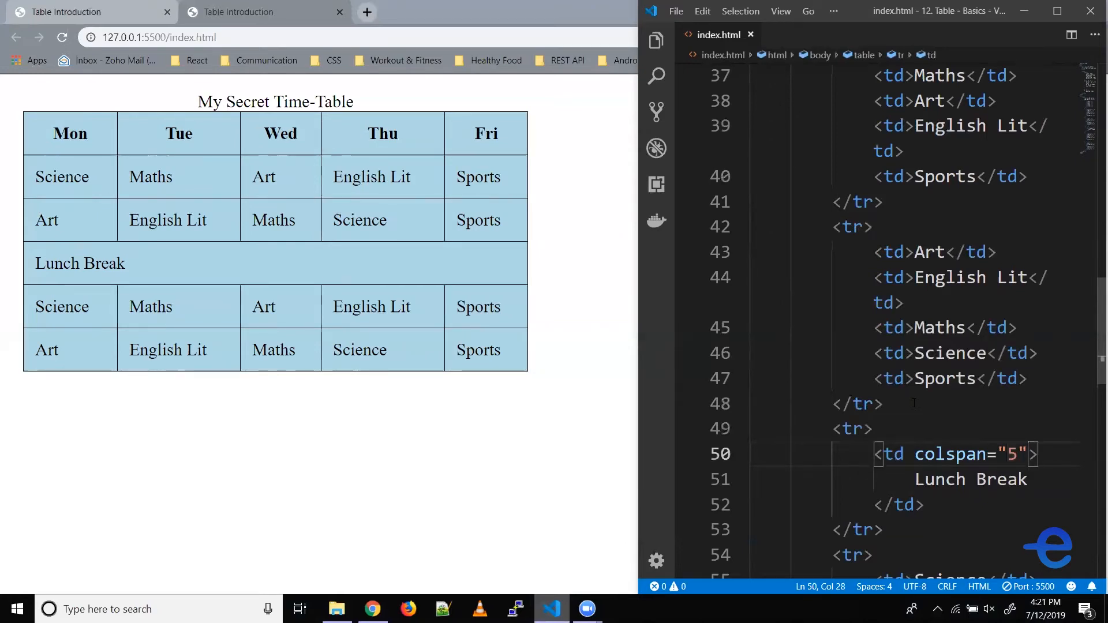
Add a style="text-align: center;" attribute to the Lunch Break cell and return to the header row
text(style="")
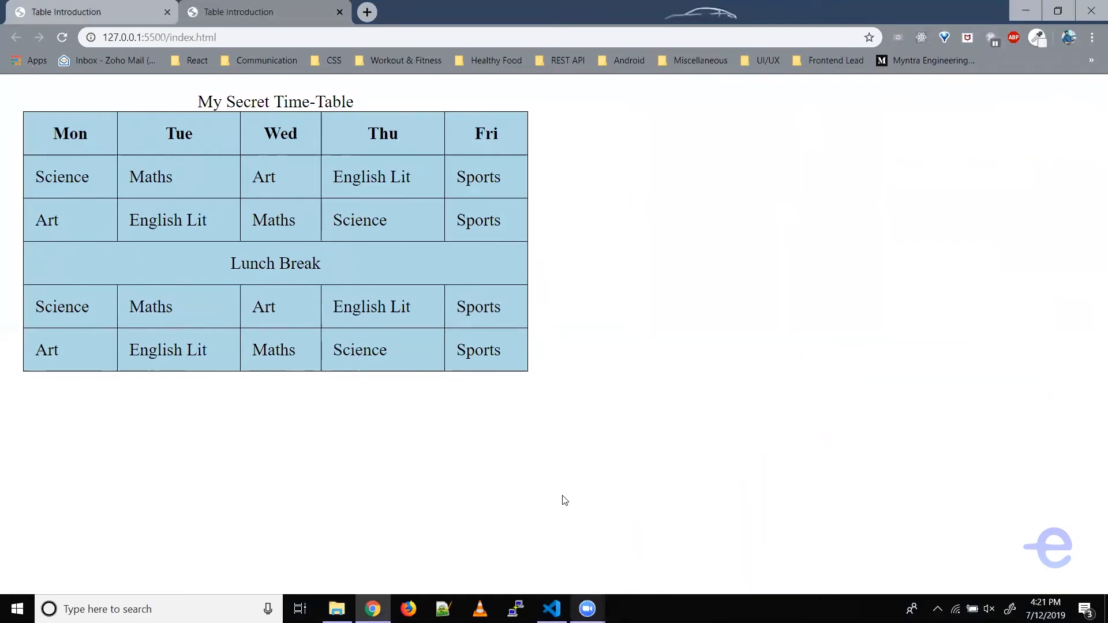
click(550, 608)
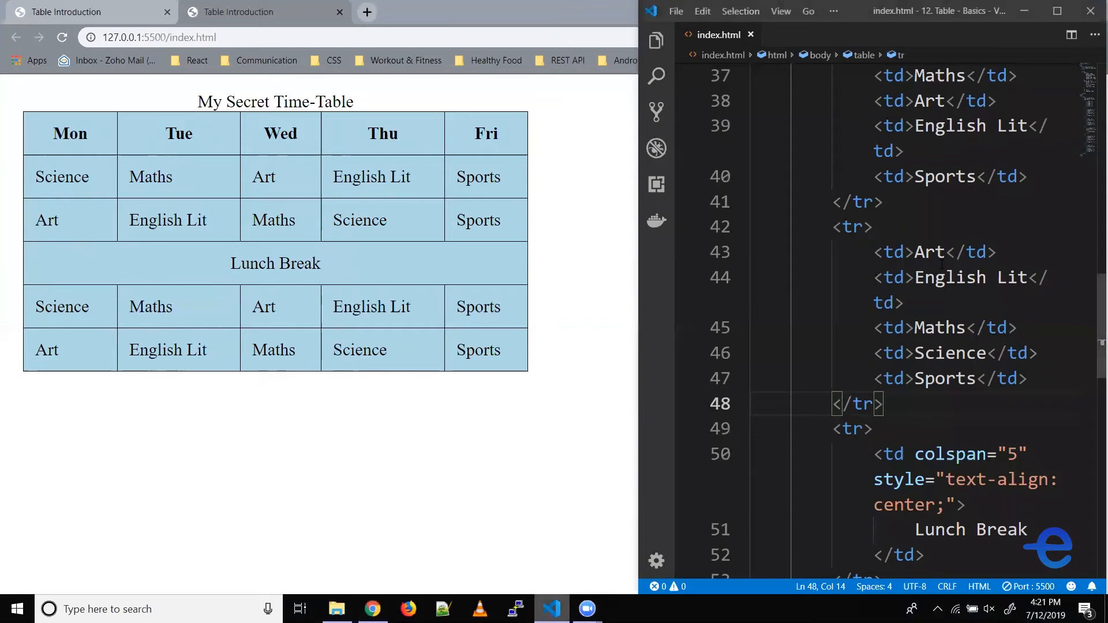
scroll(up, 3)
text(<td></td>)
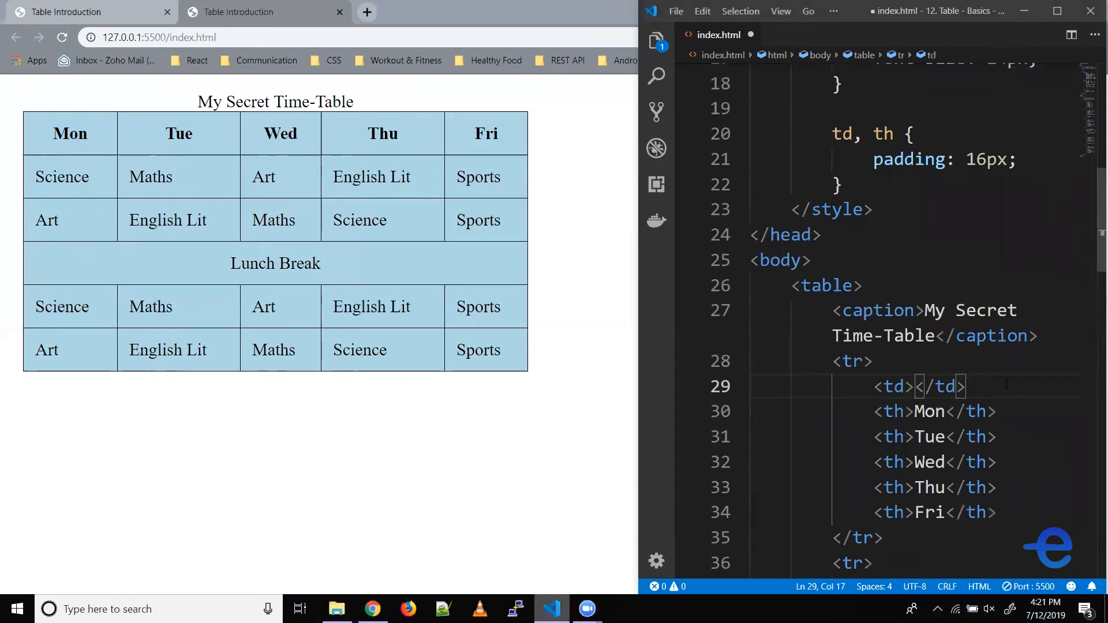
Enter 'Hours' in a new cell before Mon in the header row
text(Hours)
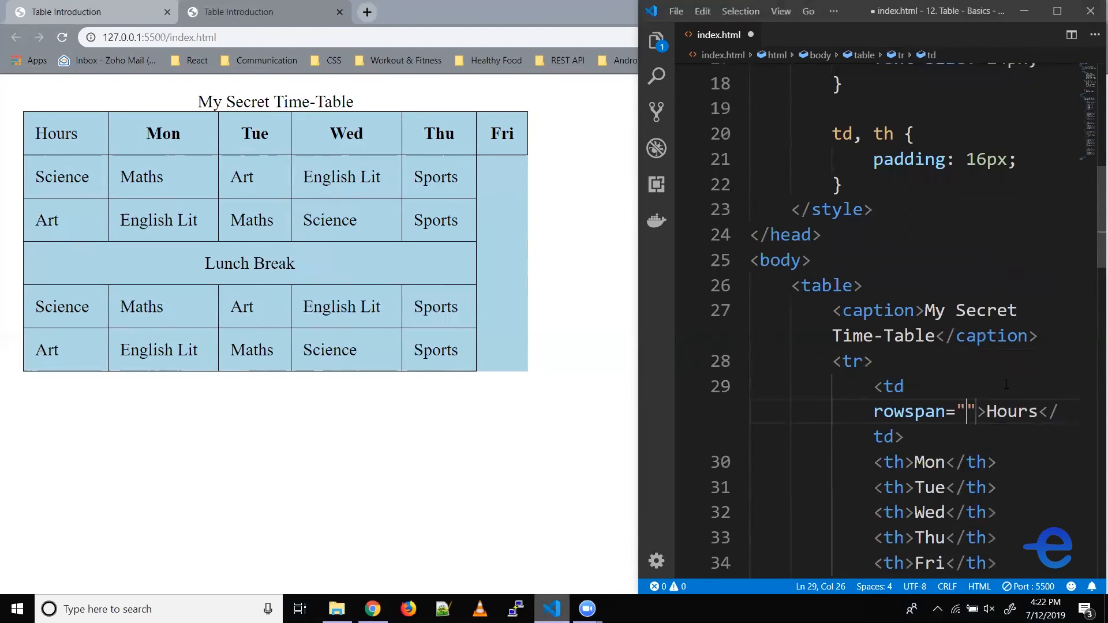
Set the Hours cell's rowspan to 6 after trying 3 first
text(3)
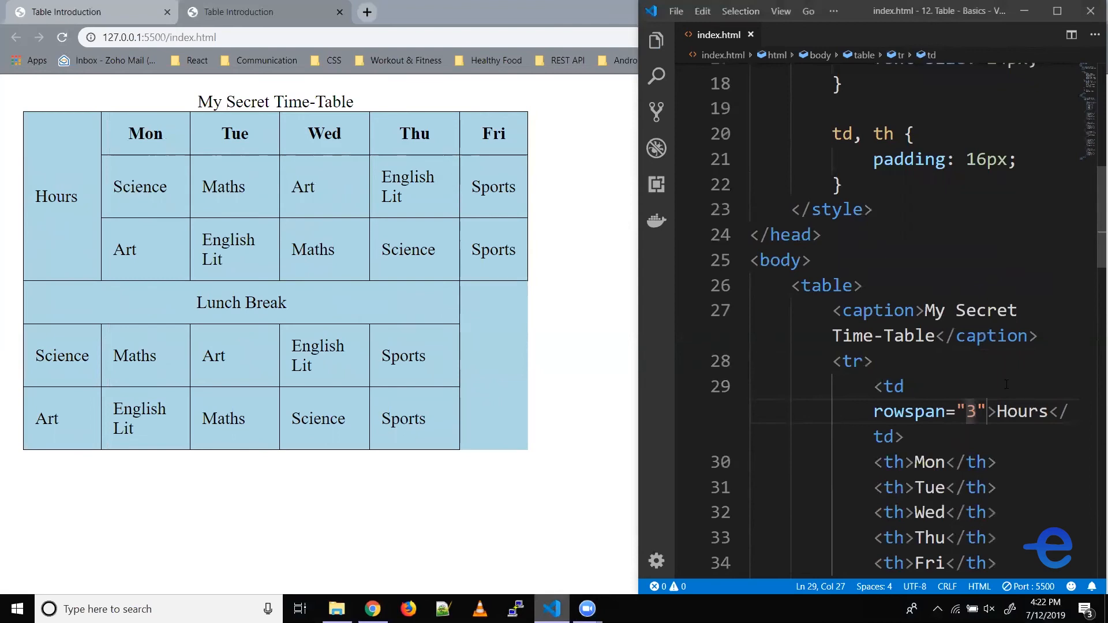
key(Backspace)
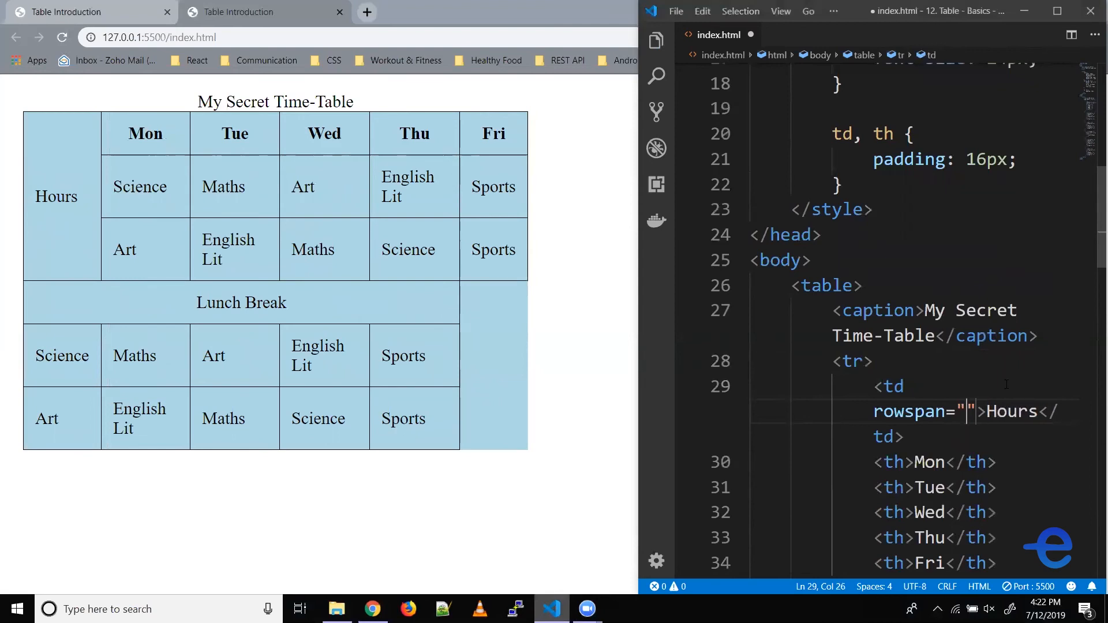
text(6)
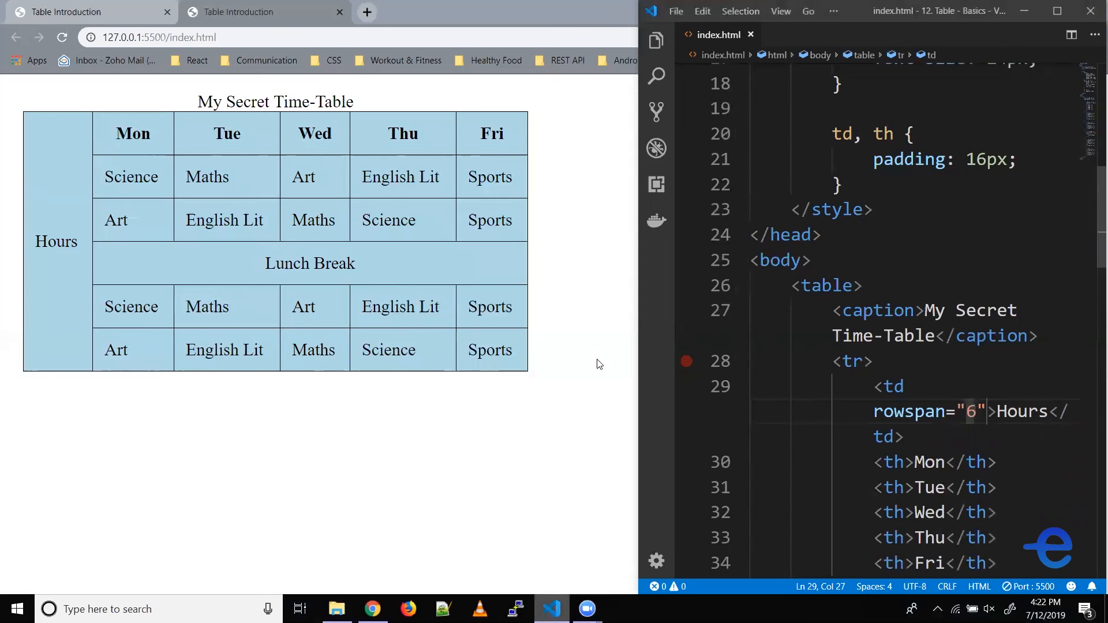
click(916, 387)
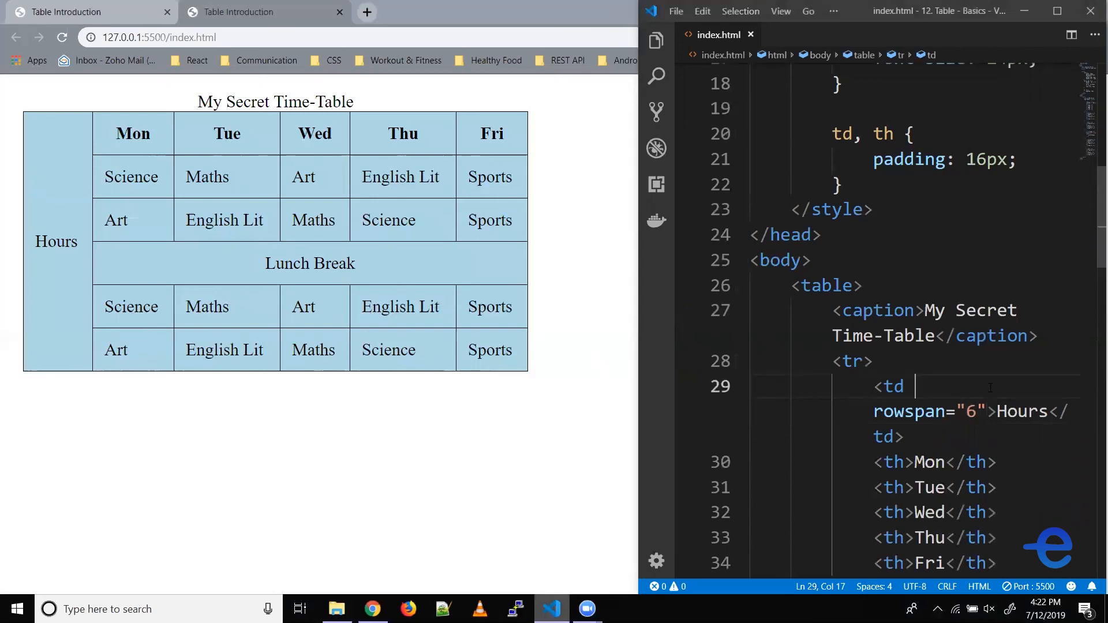